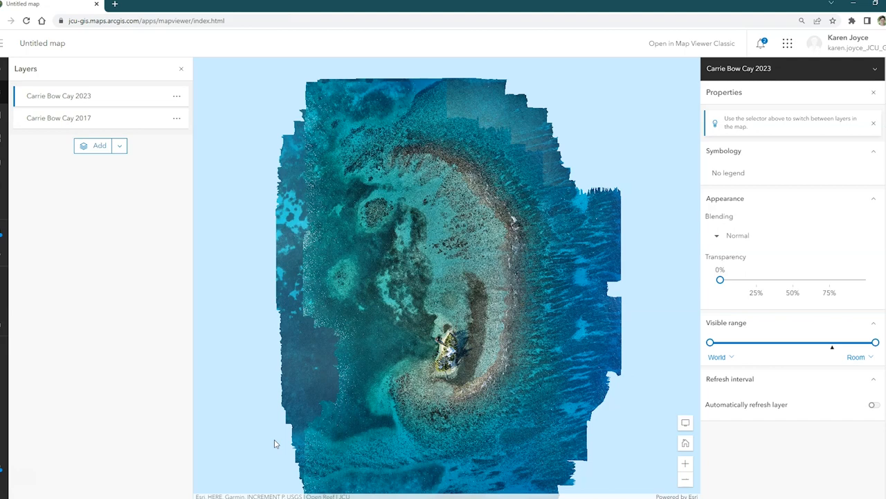
pyautogui.moveTo(555, 377)
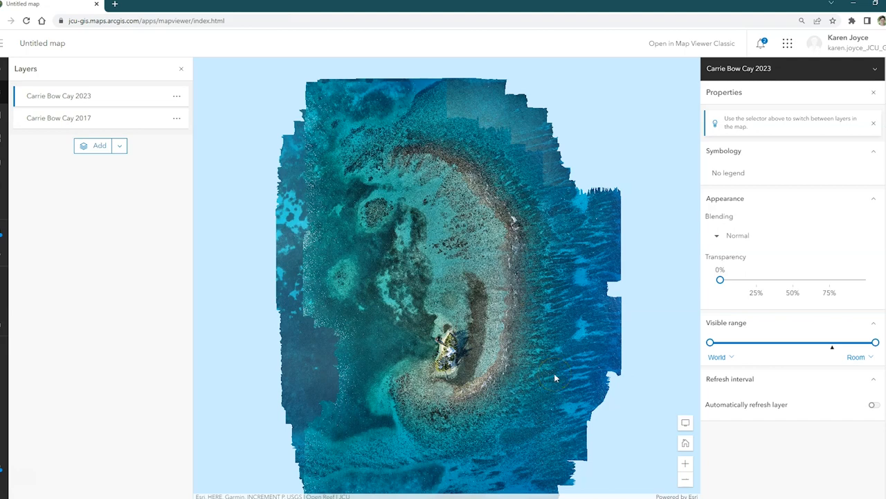
# Drag the 2023 layer's Transparency slider to about 39% so the 2017 imagery shows through.
pyautogui.moveTo(720, 280); pyautogui.dragTo(781, 280)
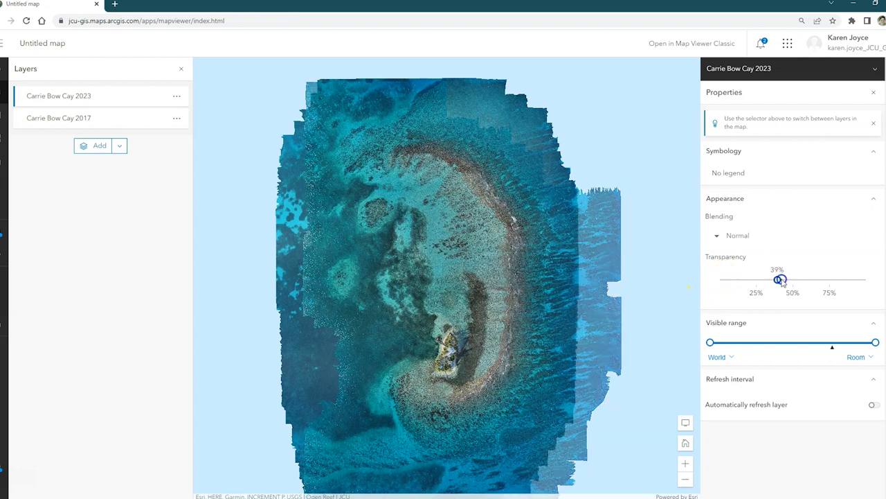
pyautogui.moveTo(782, 280); pyautogui.dragTo(714, 280)
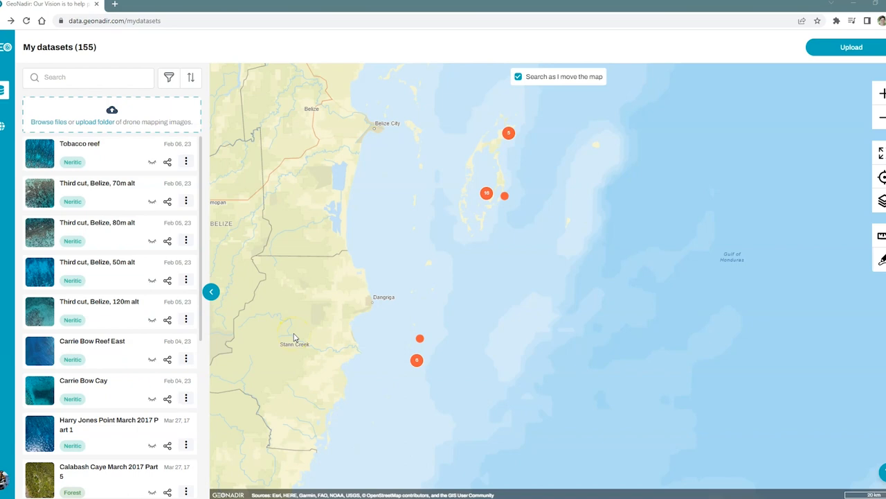
pyautogui.moveTo(249, 295)
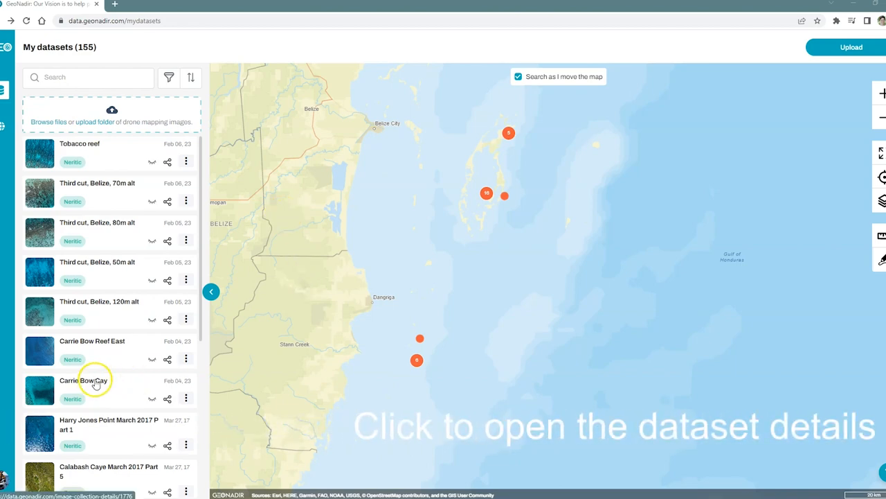
# Open the Carrie Bow Cay dataset details from My datasets.
pyautogui.click(83, 381)
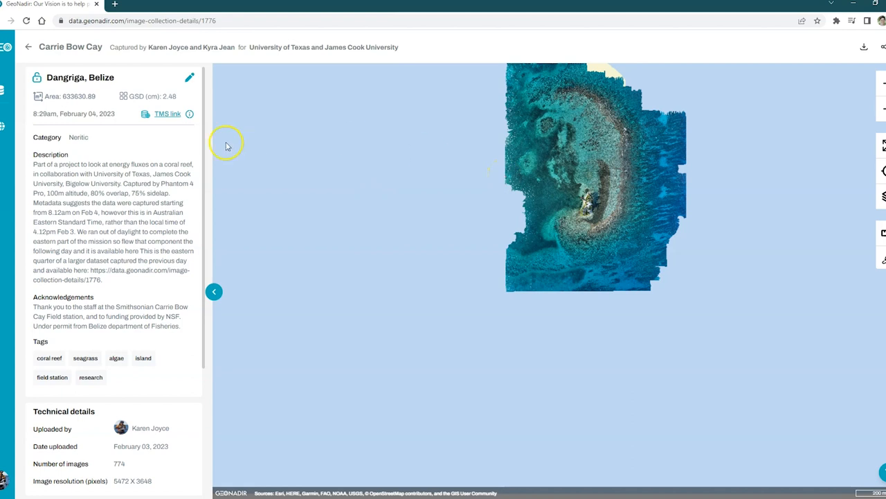
pyautogui.moveTo(166, 113)
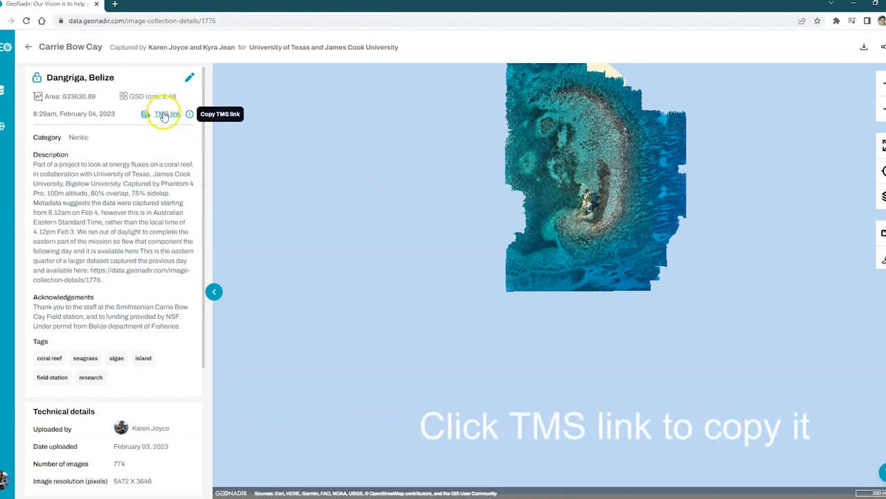
# Copy the dataset's TMS tile link from beside the GSD value.
pyautogui.click(166, 113)
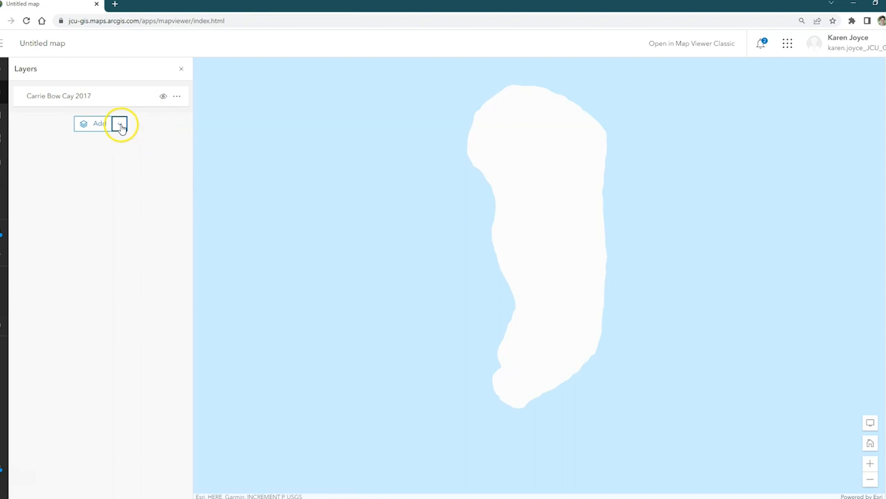
# Choose Add layer from URL from the Layers panel Add menu.
pyautogui.click(119, 123)
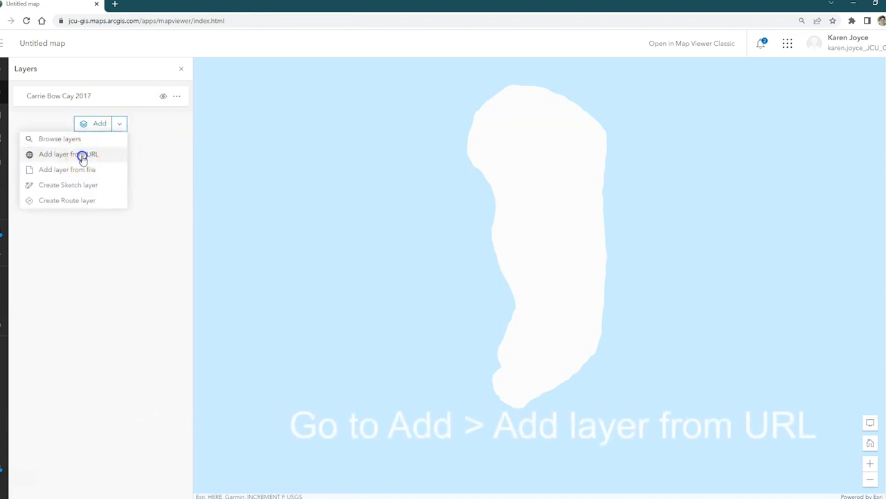
pyautogui.click(68, 154)
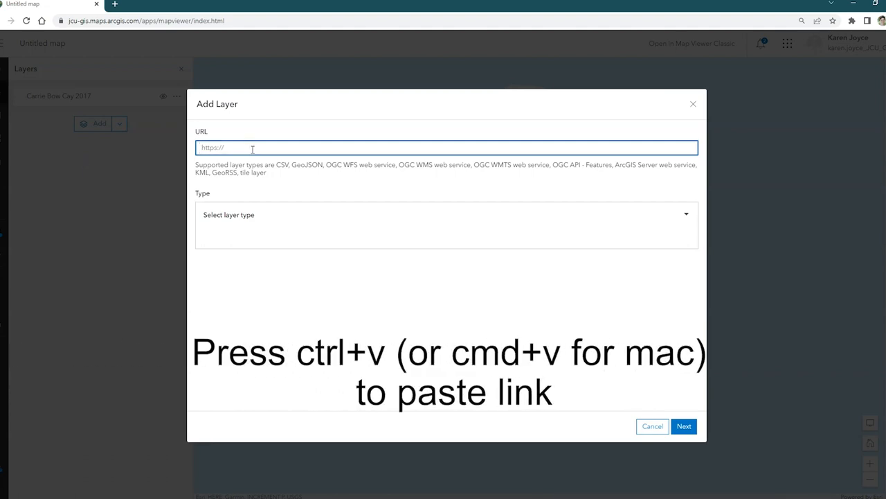
# Paste the TMS URL and add it as a tile layer titled Carrie Bow 2023, attributed KJ.
pyautogui.press('ctrl+v')
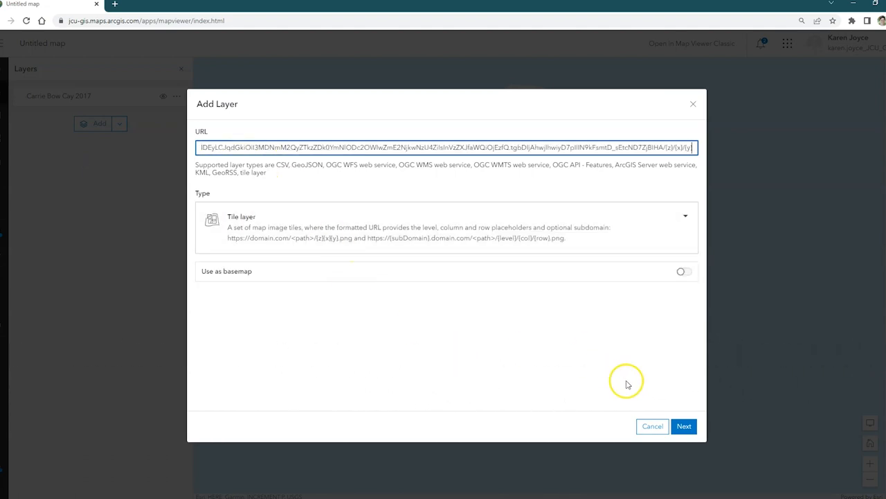
pyautogui.click(685, 427)
pyautogui.write('Carrie Bow 2023')
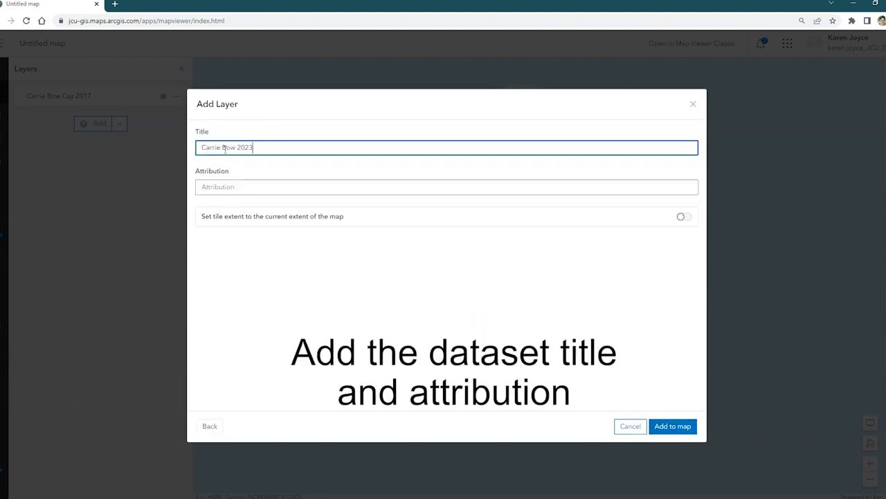
pyautogui.write('KJ')
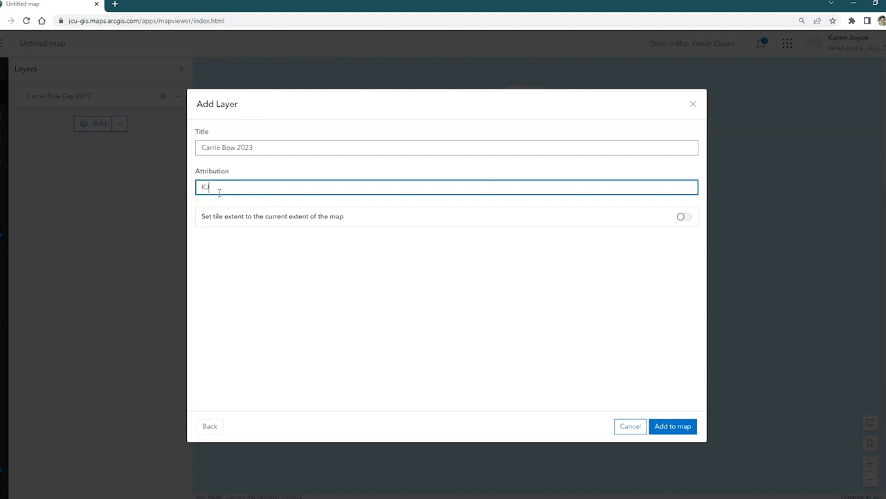
pyautogui.click(673, 427)
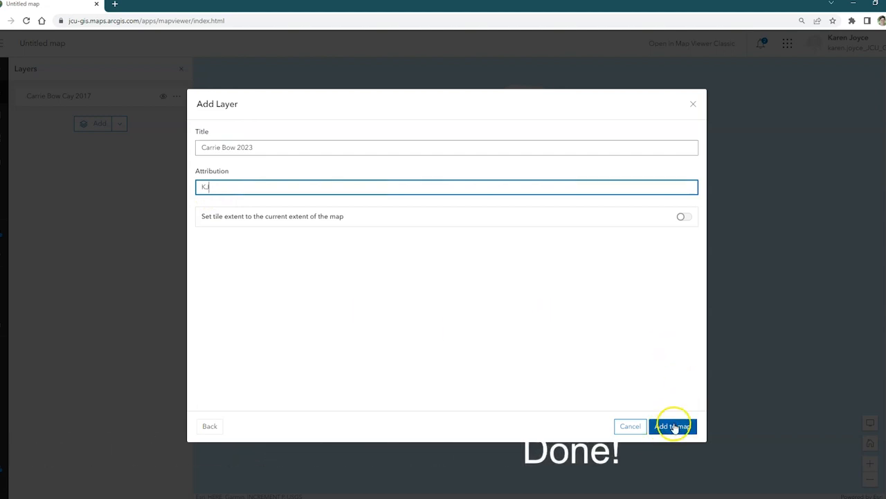
pyautogui.click(674, 427)
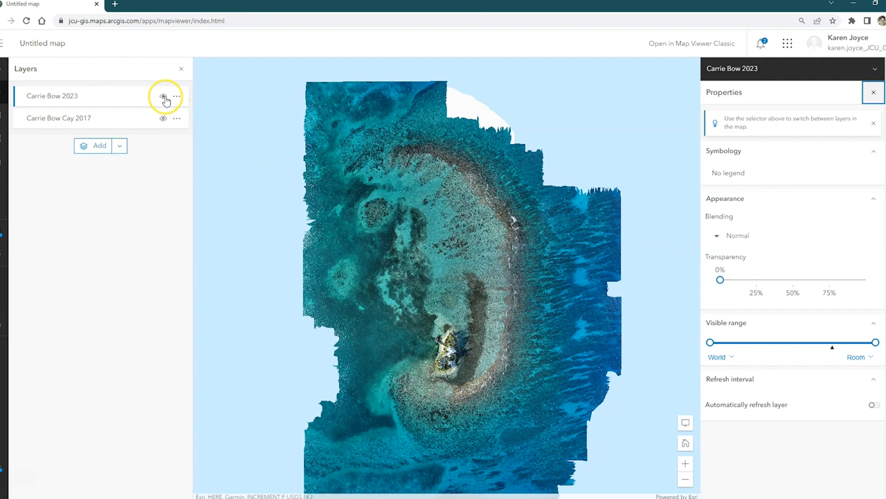
pyautogui.moveTo(163, 97)
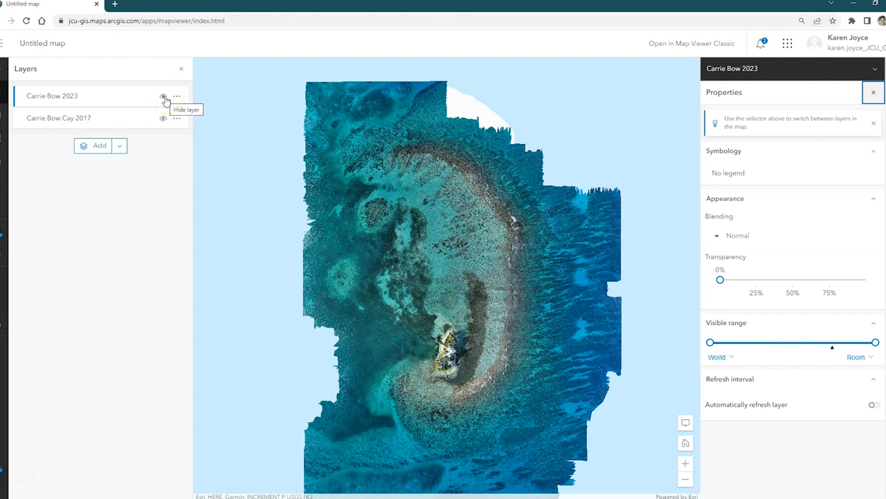
pyautogui.moveTo(94, 120)
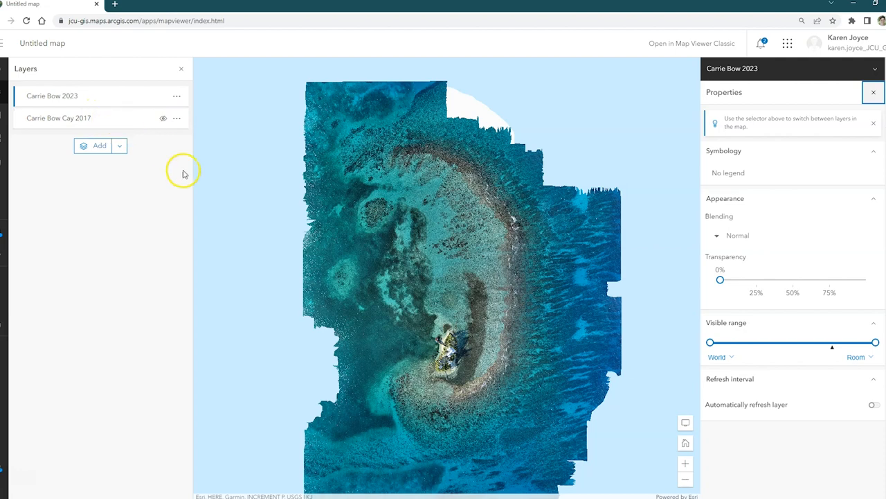
# Toggle the 2017 layer's visibility, then set 2023 transparency to 42% and back to 0%.
pyautogui.click(164, 117)
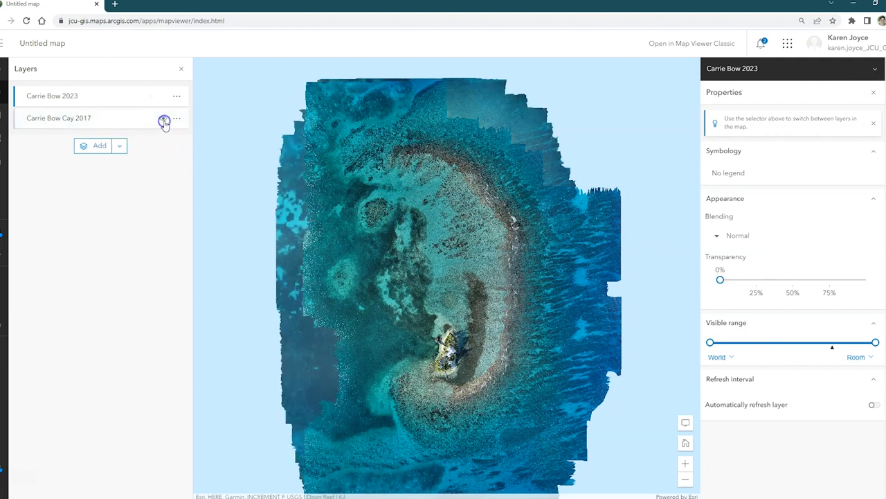
pyautogui.click(163, 120)
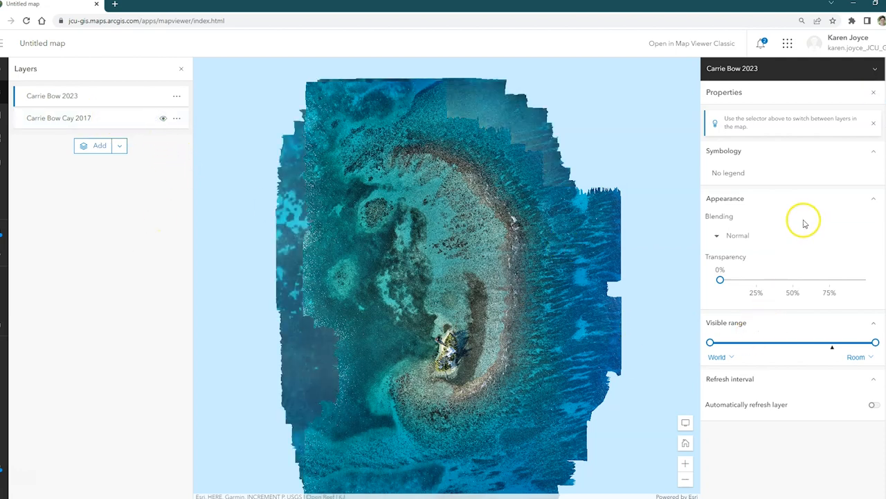
pyautogui.moveTo(643, 296)
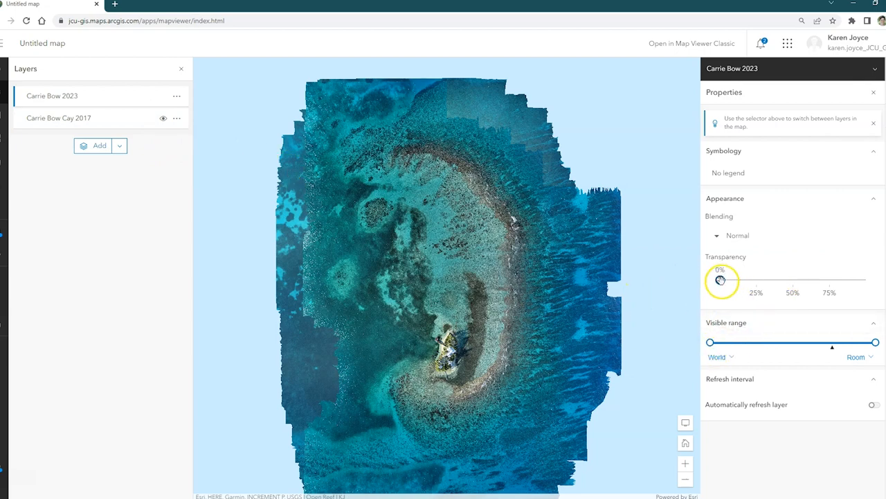
pyautogui.moveTo(721, 280); pyautogui.dragTo(787, 277)
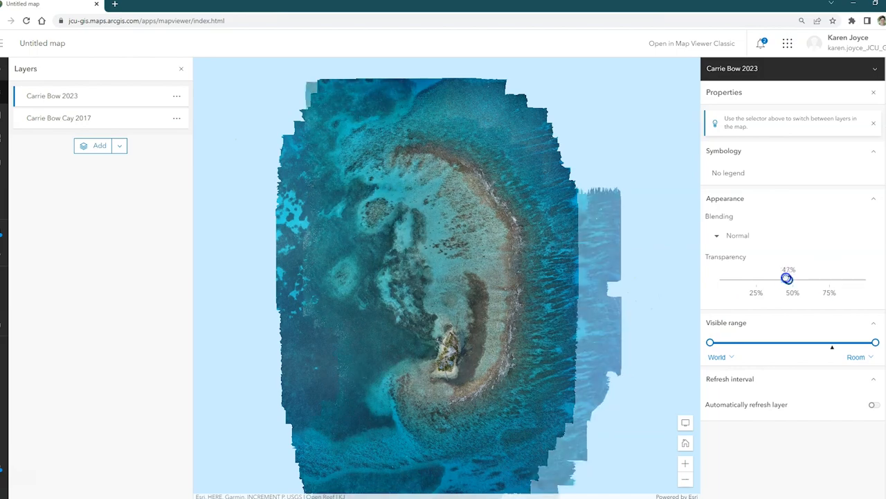
pyautogui.moveTo(787, 277); pyautogui.dragTo(709, 285)
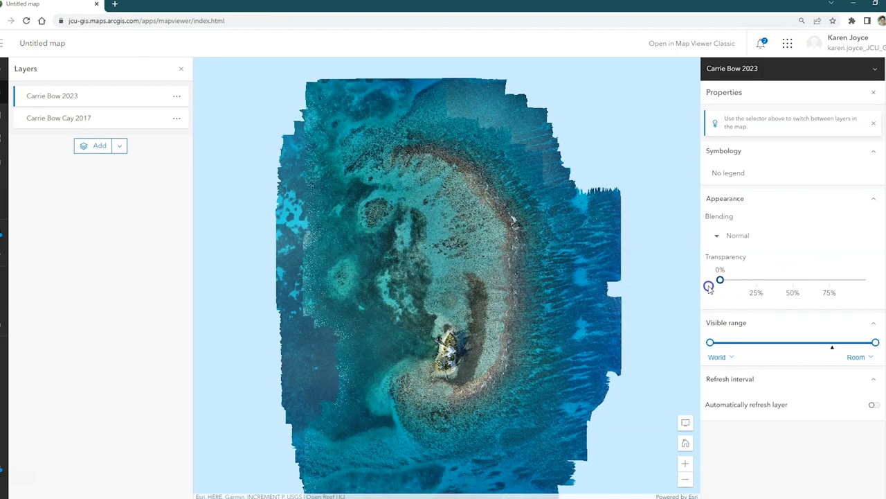